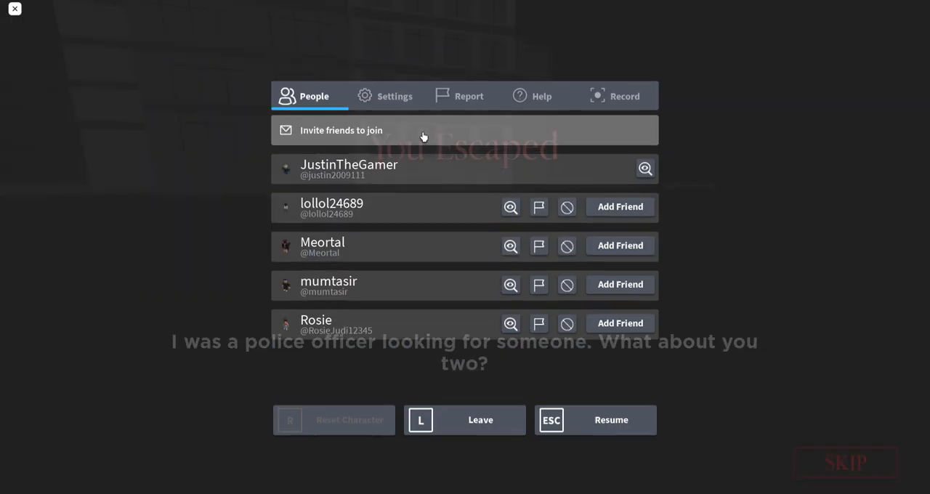
Switch the pause menu to the Settings page and resume into the story cutscene.
left_click(395, 96)
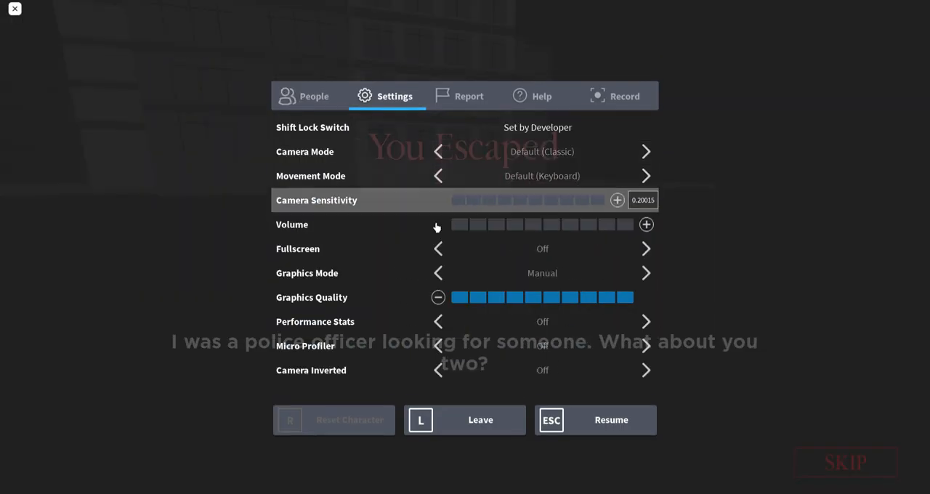
left_click(596, 419)
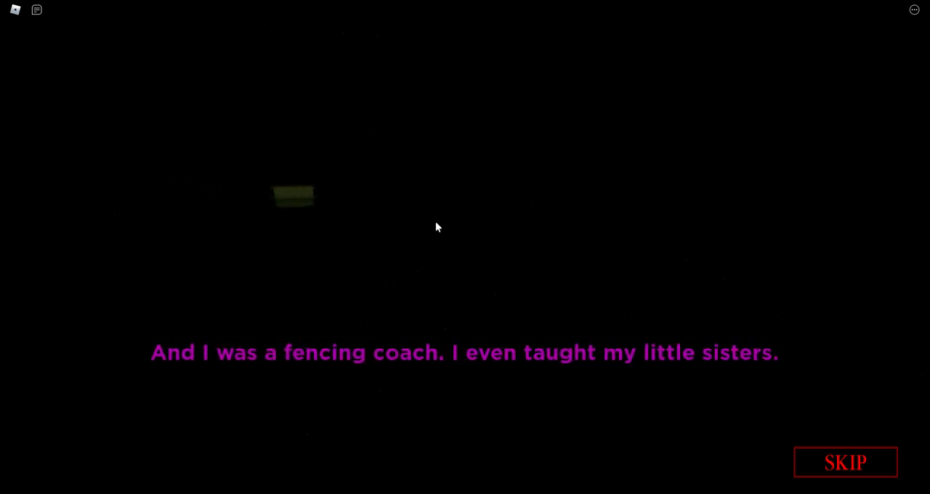
mouse_move(335, 214)
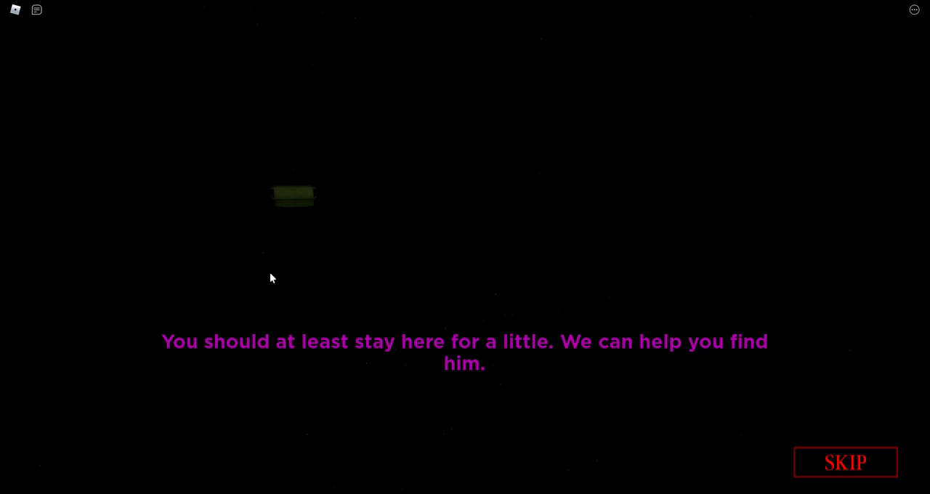
mouse_move(257, 254)
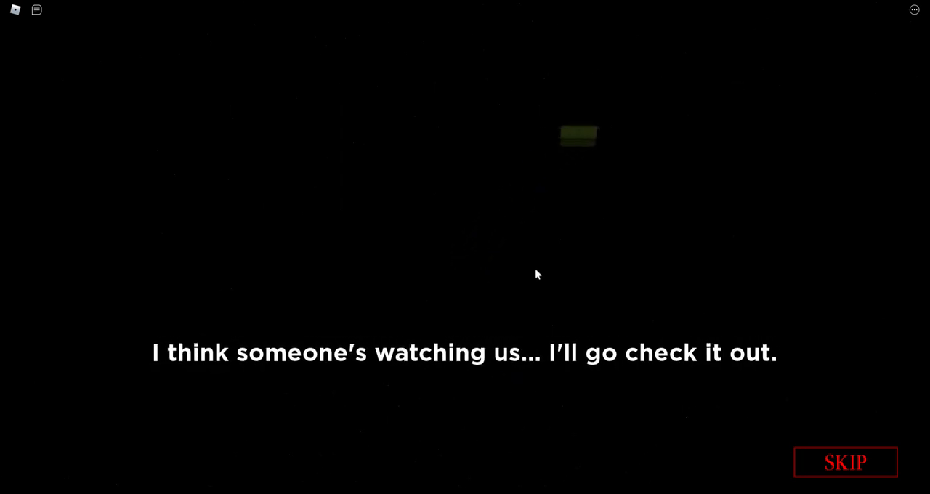
mouse_move(568, 176)
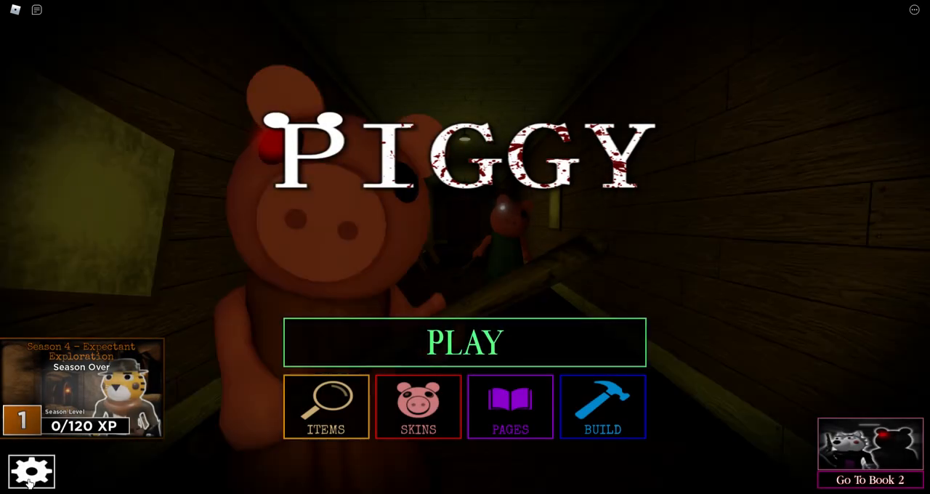
Enter the skins shop showing Book 1 skins like Piggy, Mother and Father.
left_click(30, 471)
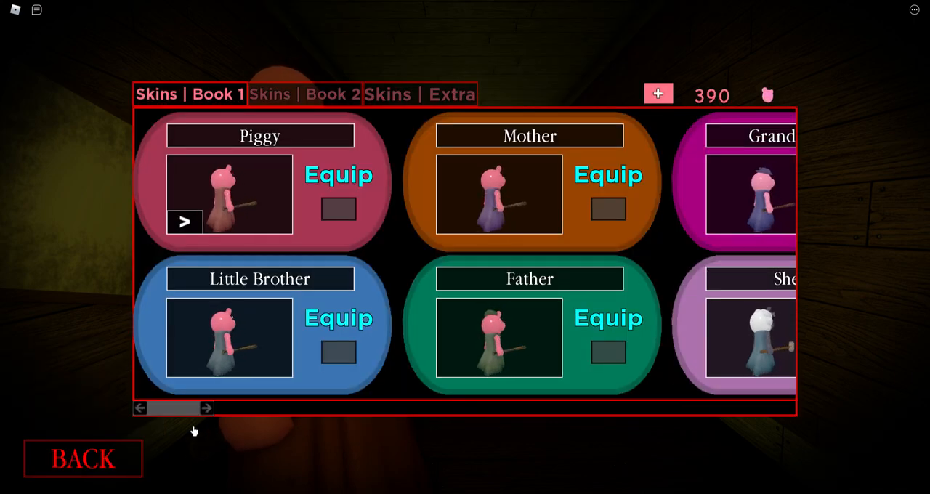
Browse further Book 1 skins, then the Extra skins collection, and return to the main menu.
left_click(207, 407)
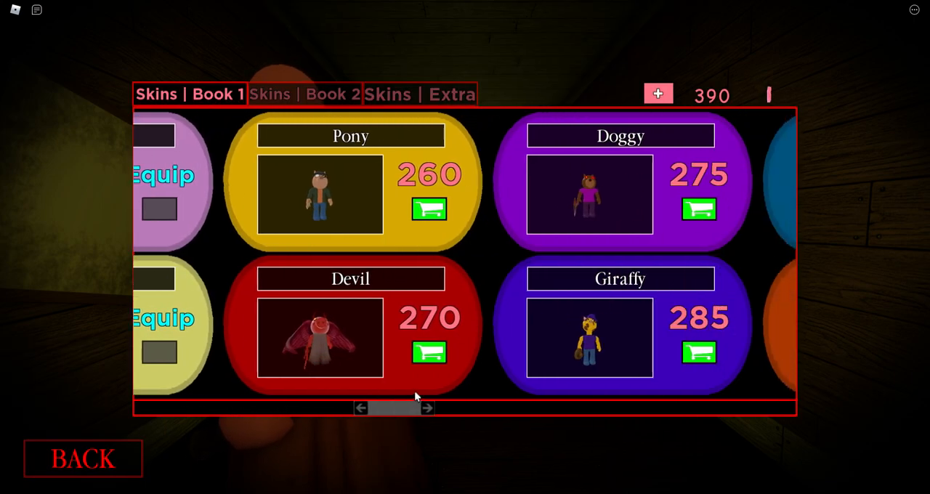
left_click(427, 407)
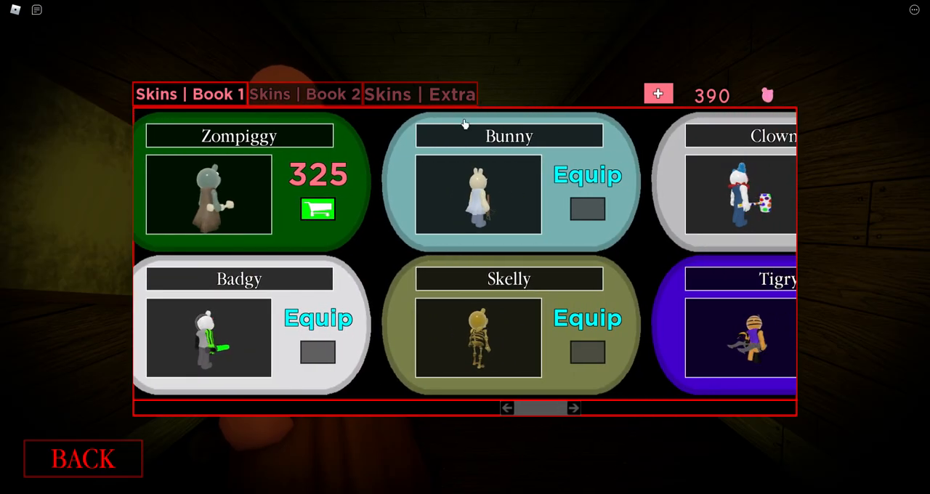
left_click(418, 93)
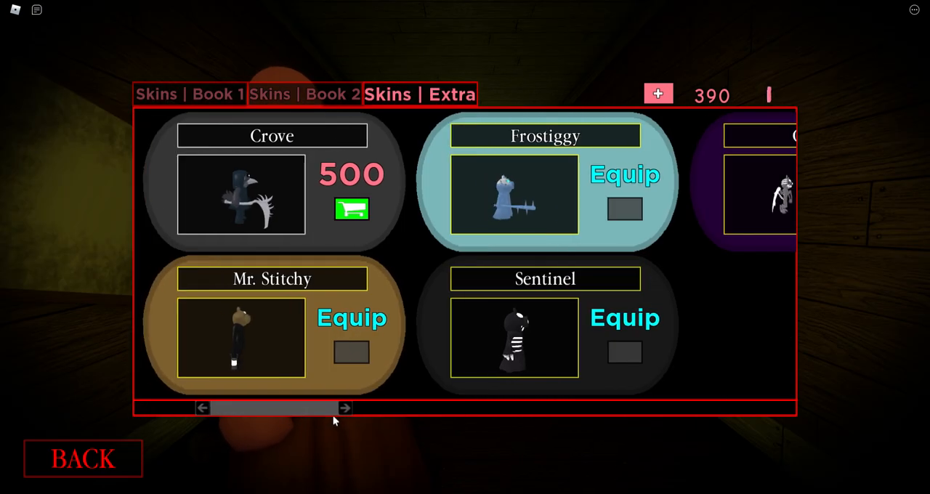
left_click(346, 407)
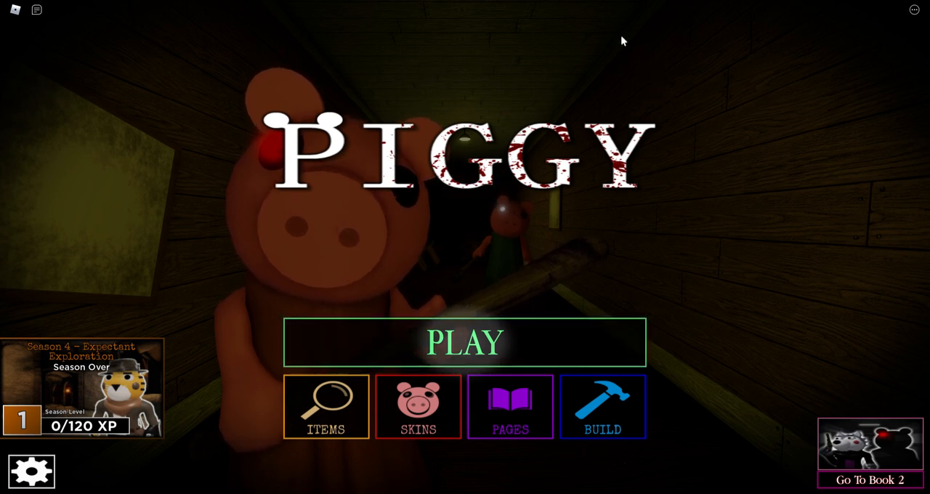
mouse_move(874, 58)
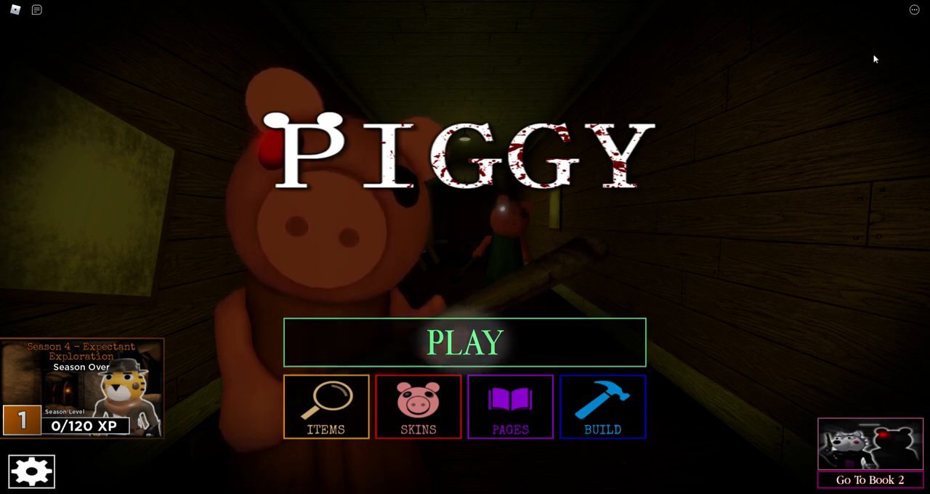